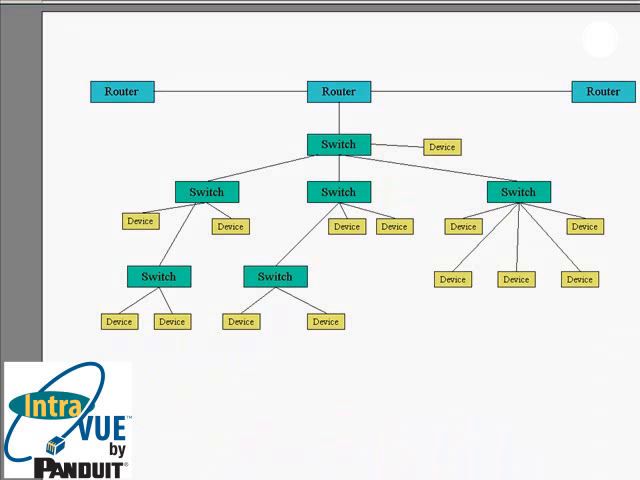
mouse_move(332, 344)
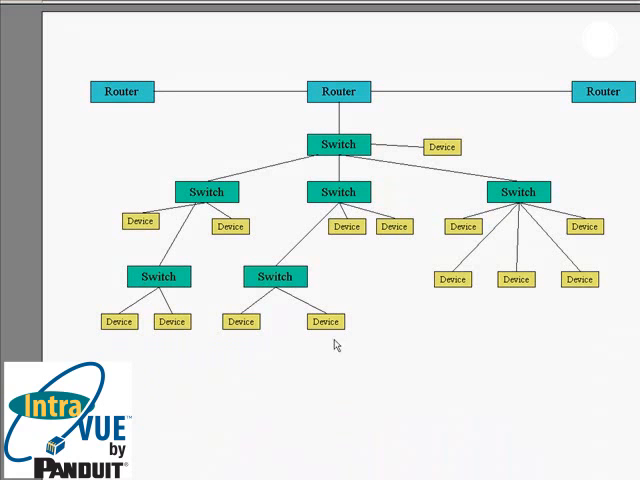
mouse_move(170, 268)
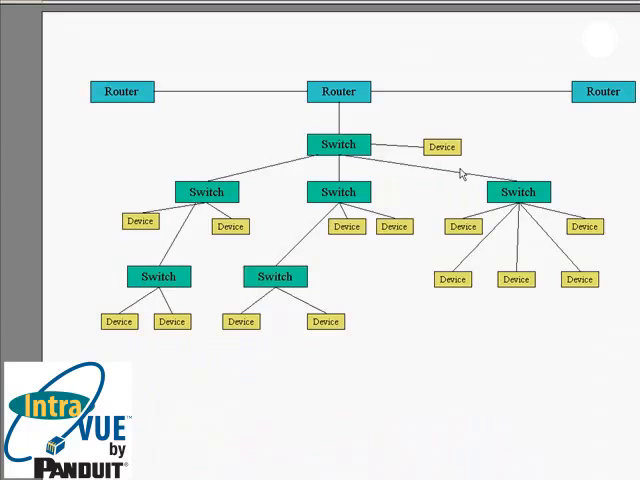
mouse_move(142, 122)
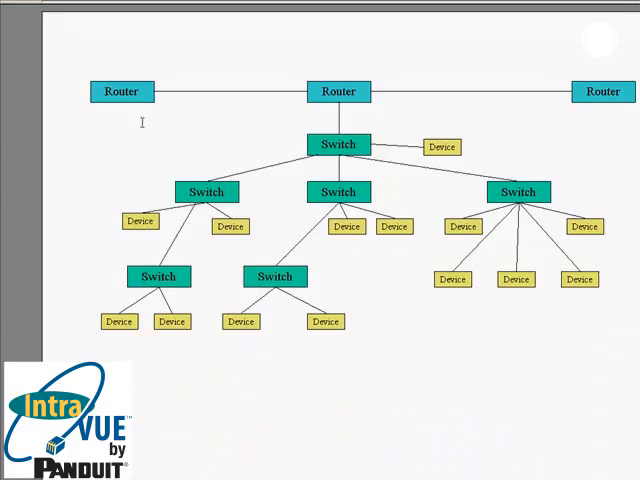
mouse_move(356, 136)
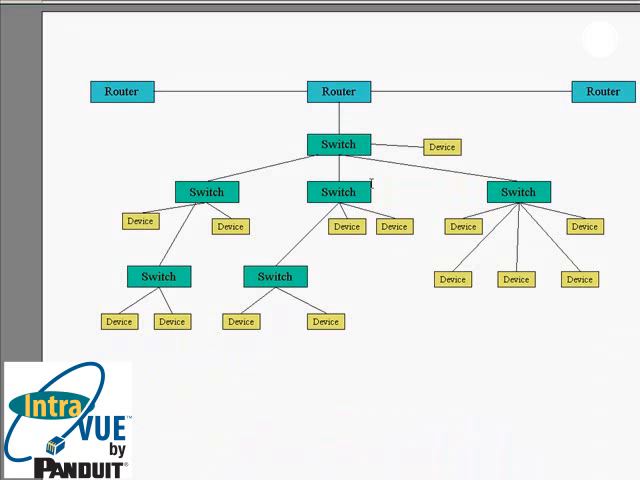
mouse_move(348, 210)
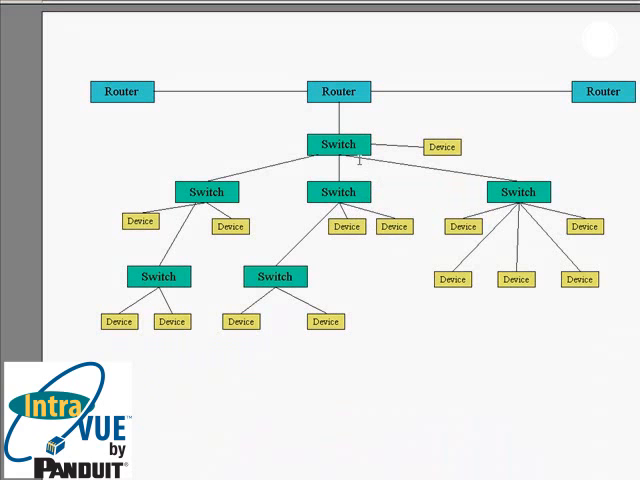
mouse_move(364, 164)
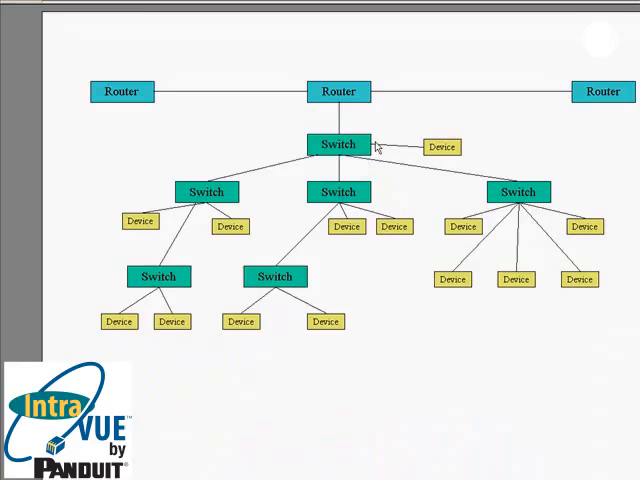
mouse_move(448, 178)
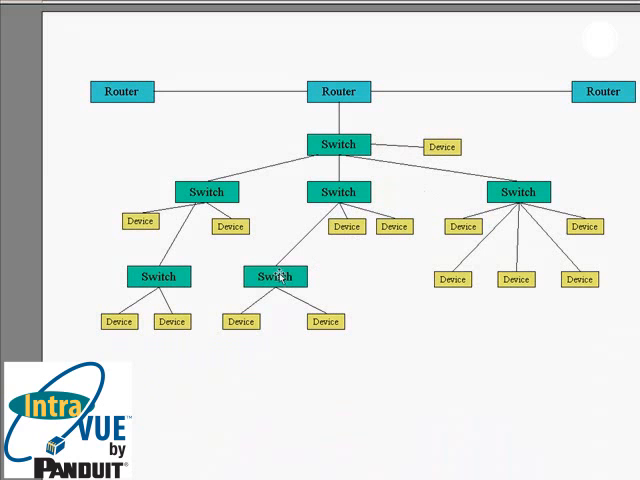
mouse_move(420, 168)
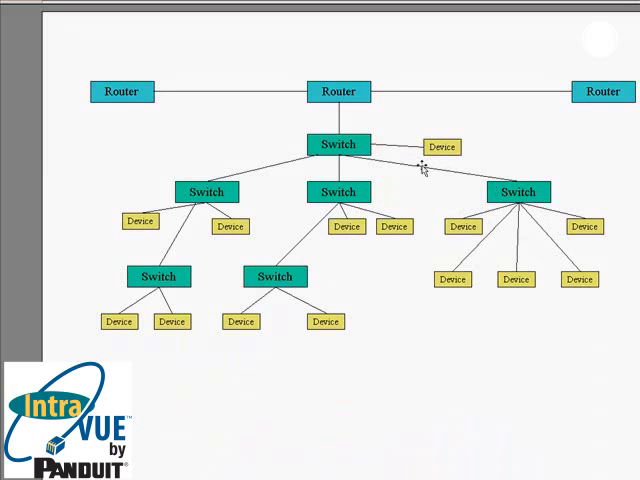
mouse_move(196, 244)
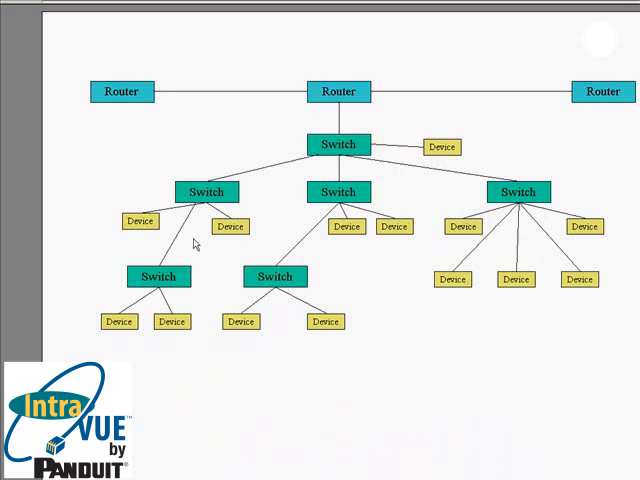
mouse_move(476, 294)
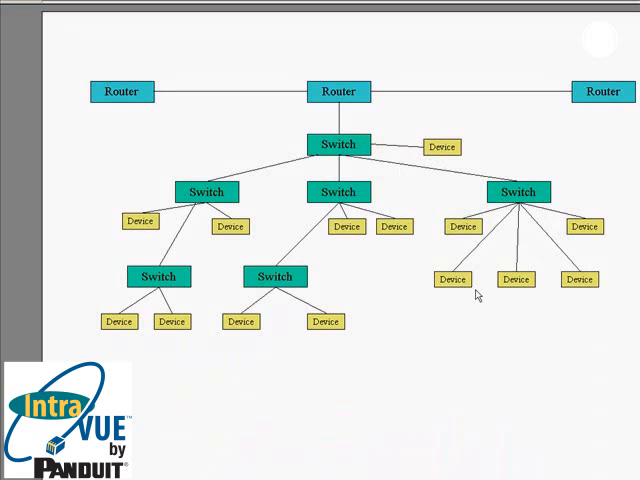
mouse_move(538, 302)
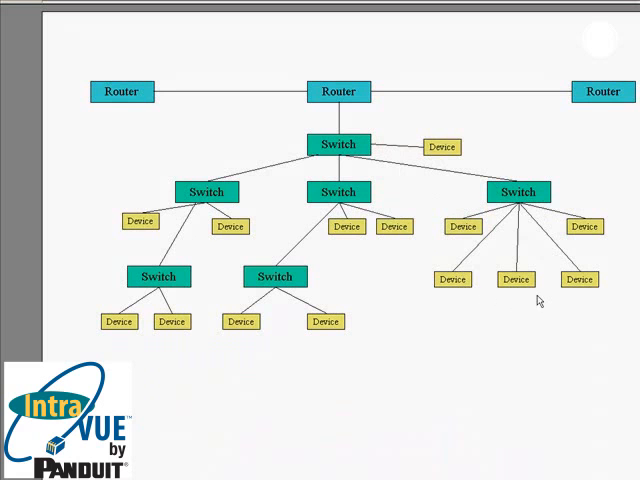
mouse_move(604, 264)
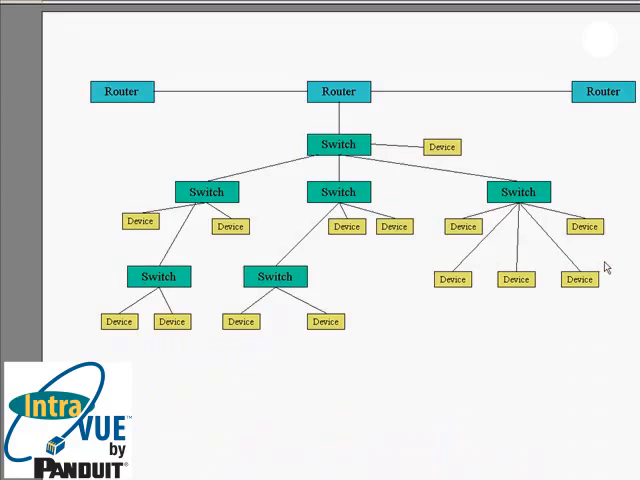
mouse_move(530, 252)
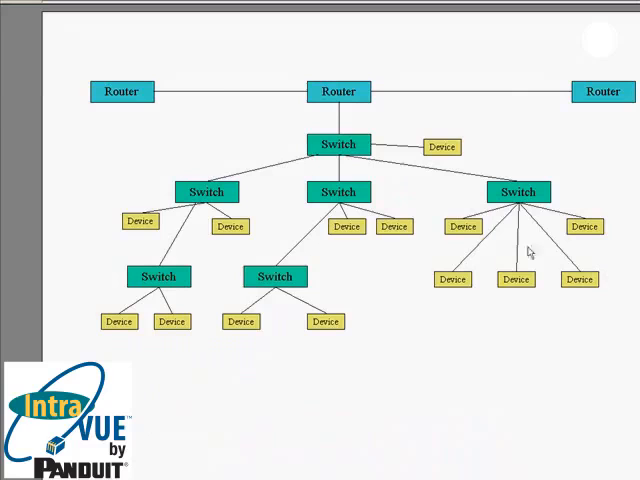
mouse_move(480, 236)
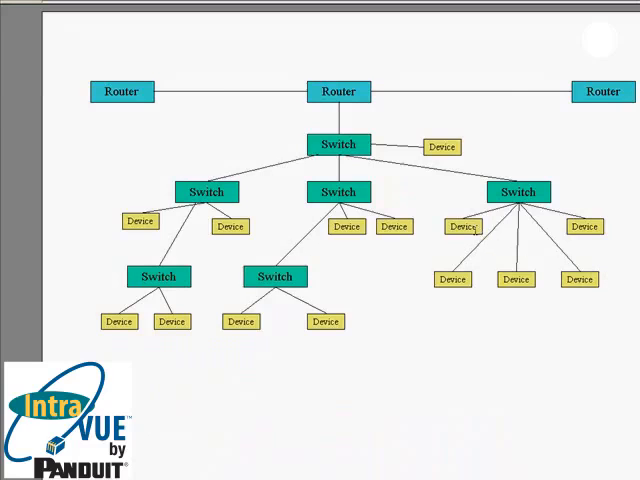
mouse_move(536, 208)
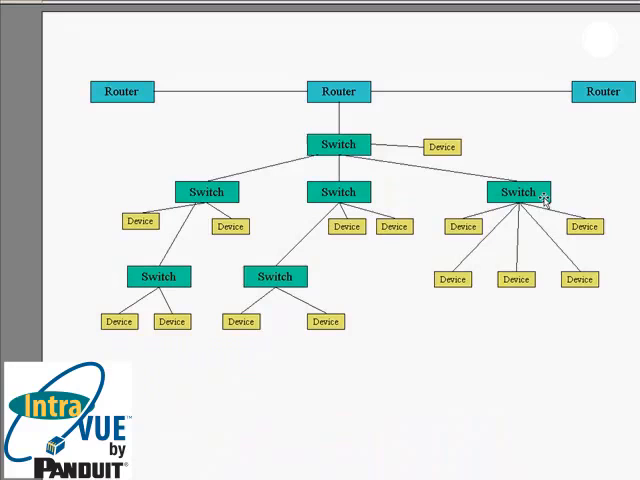
mouse_move(208, 212)
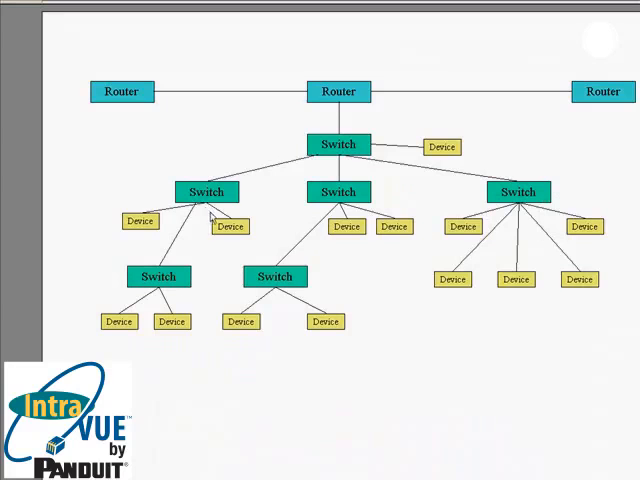
mouse_move(528, 248)
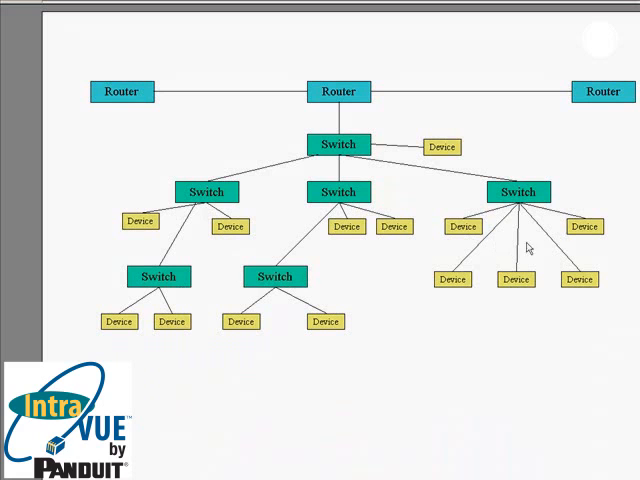
mouse_move(576, 268)
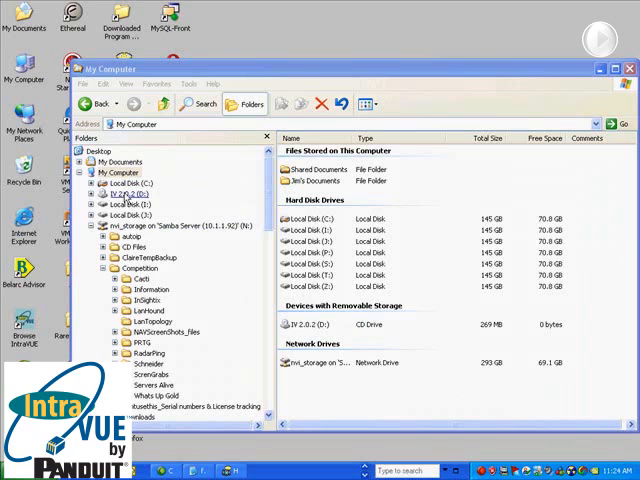
Launch the InstallIntraVUE executable from the CD's Installer folder.
left_click(92, 192)
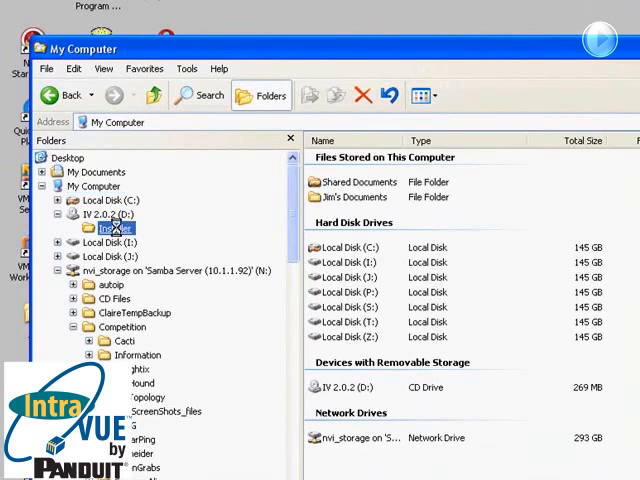
double_click(112, 228)
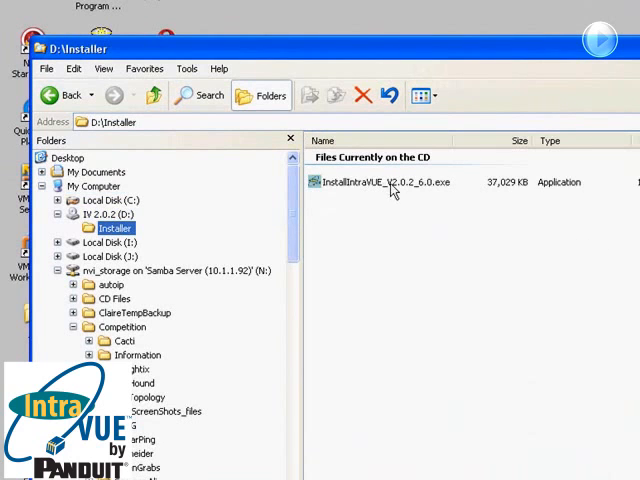
mouse_move(404, 196)
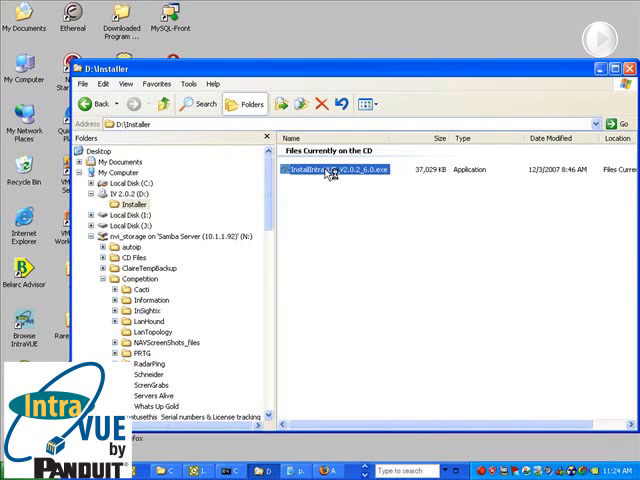
double_click(330, 168)
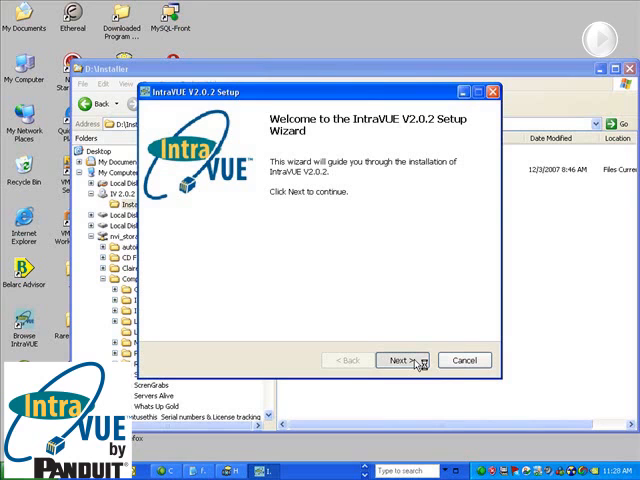
Advance the setup wizard from the welcome screen to USB Dongle Hardware Pre-Installation.
left_click(400, 360)
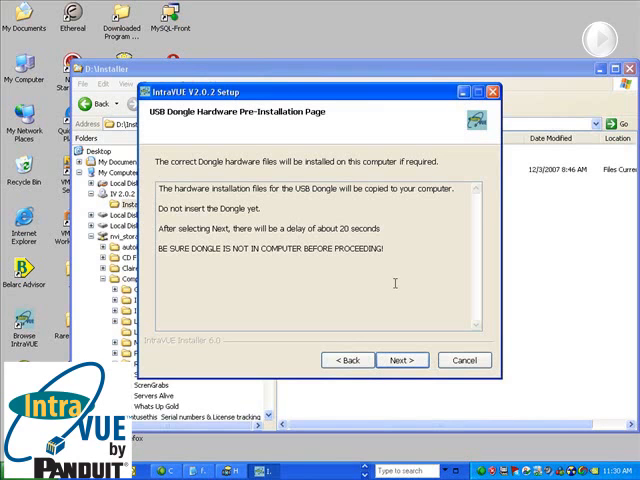
mouse_move(428, 312)
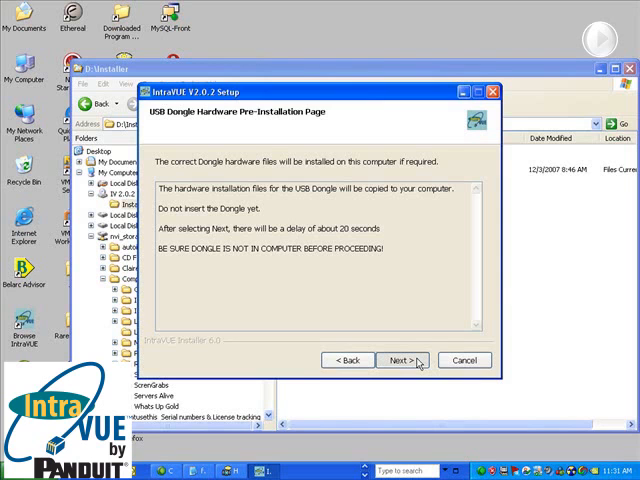
Continue through the dongle pre-installation and installation pages to Installation Information.
left_click(400, 360)
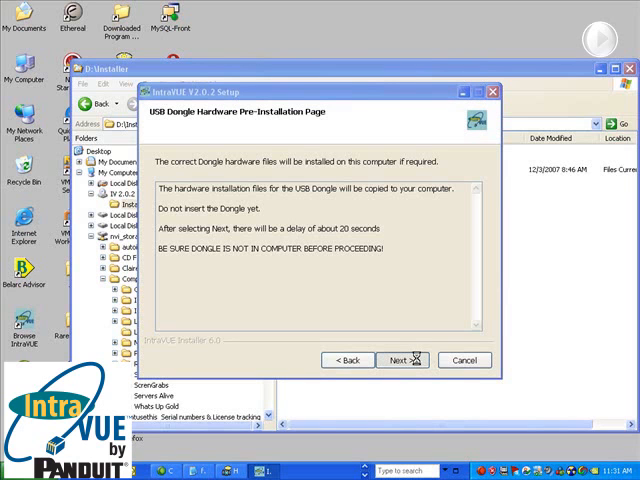
left_click(398, 360)
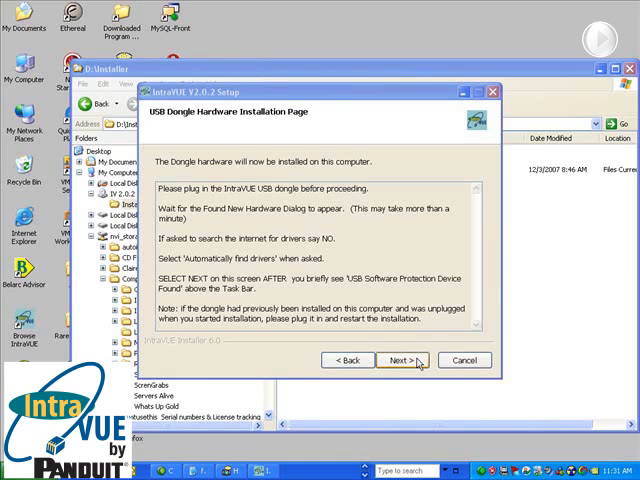
mouse_move(416, 360)
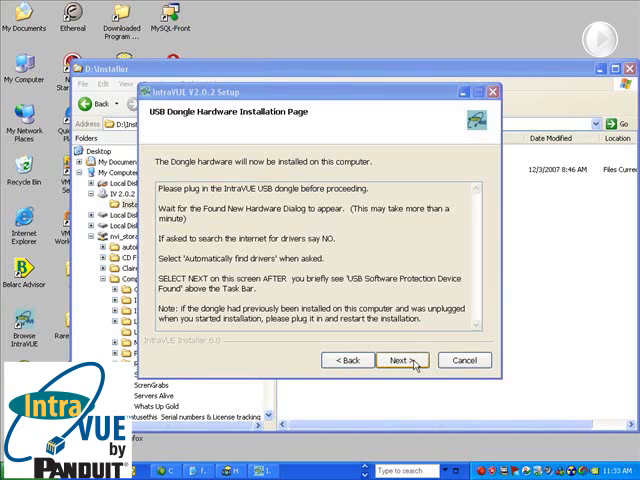
left_click(402, 360)
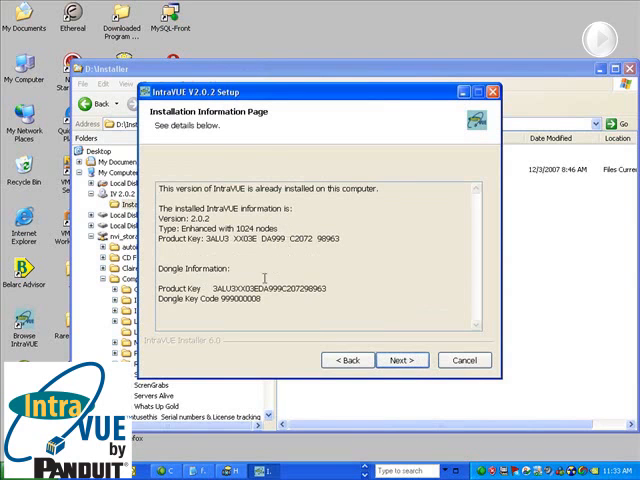
mouse_move(240, 304)
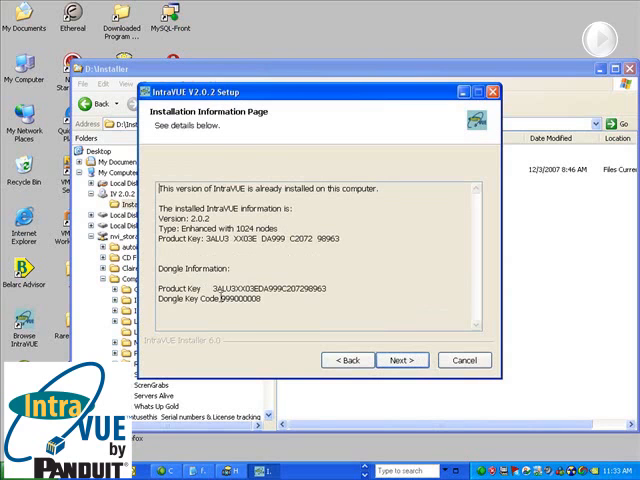
mouse_move(248, 308)
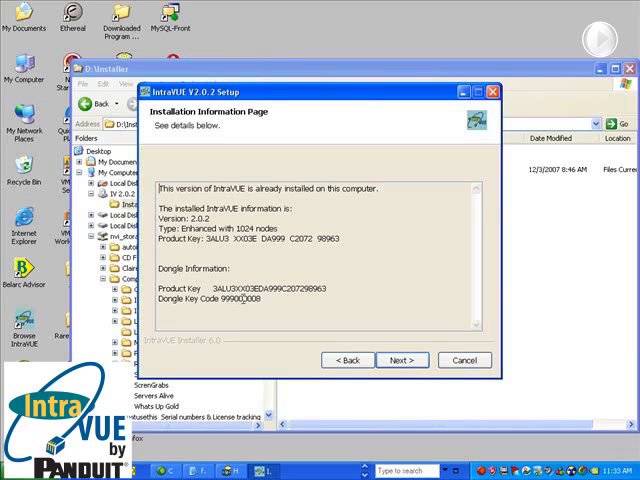
Continue to Select Installation Type, keeping uninstall-and-reinstall Licensed Version.
left_click(402, 360)
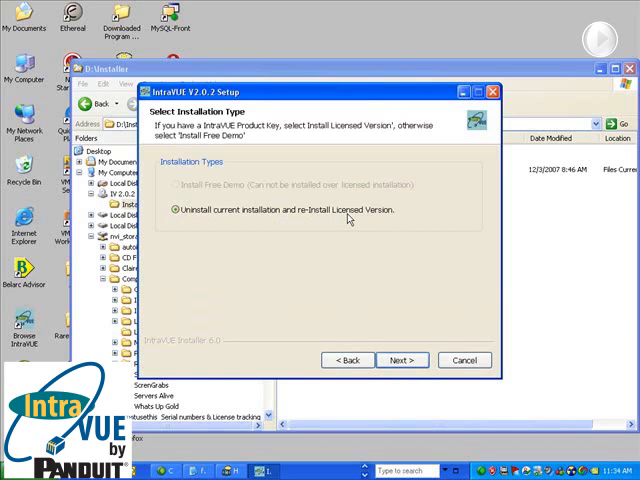
left_click(400, 360)
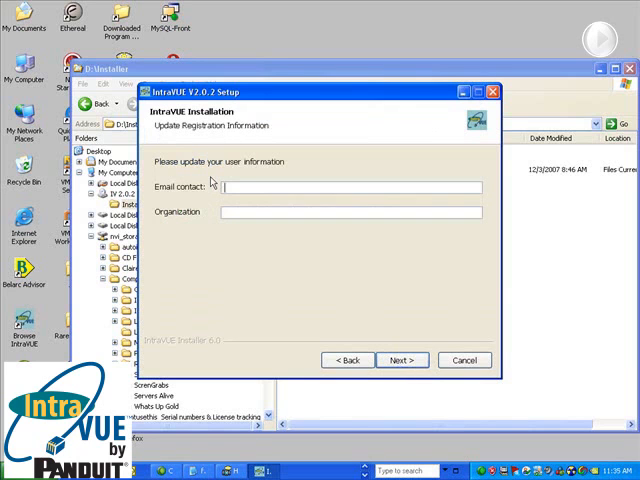
type("j")
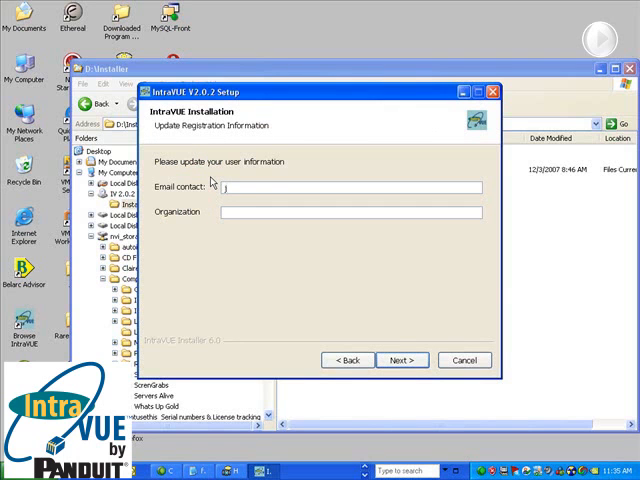
type("m")
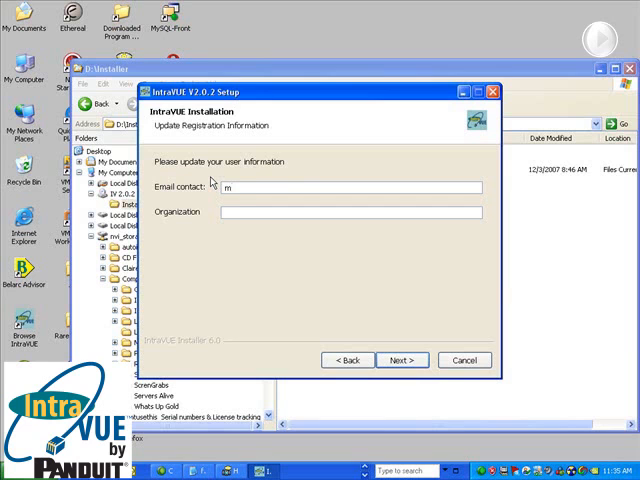
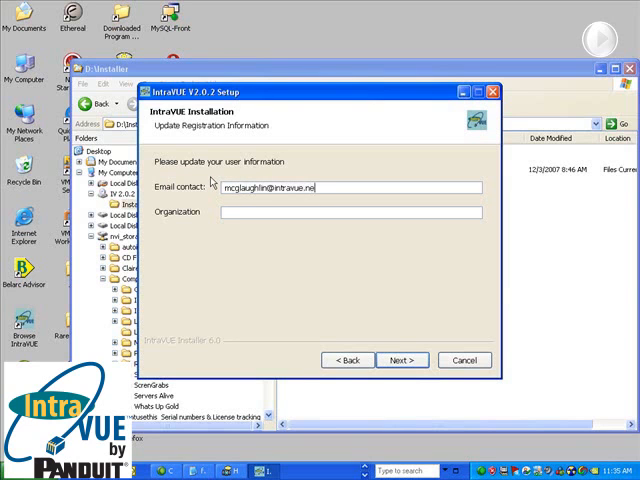
type("Network Vision")
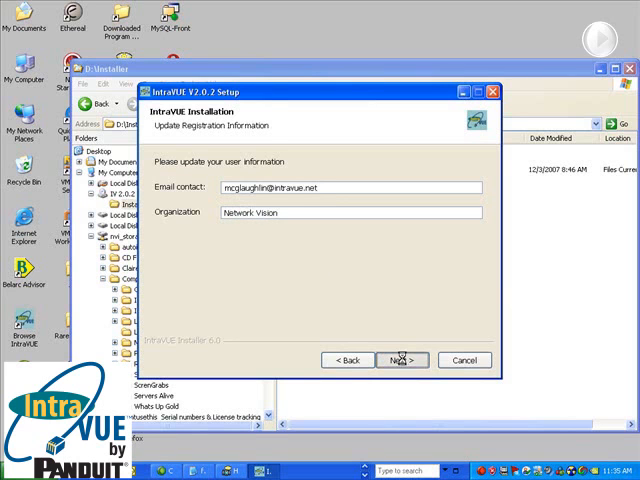
Submit the registration and agree to the license to reach Choose Install Location.
left_click(400, 360)
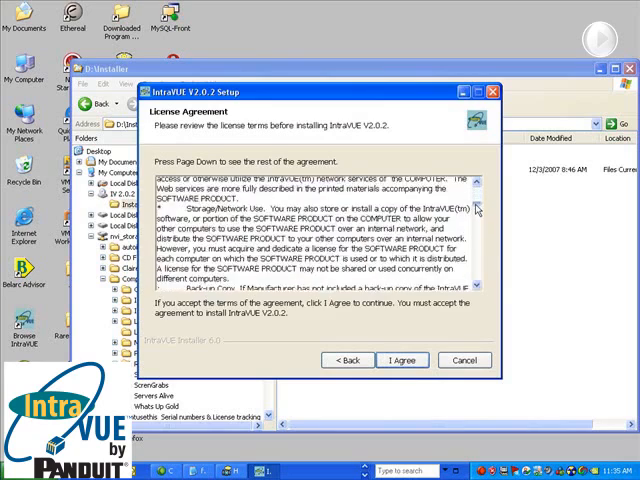
scroll("down", 3)
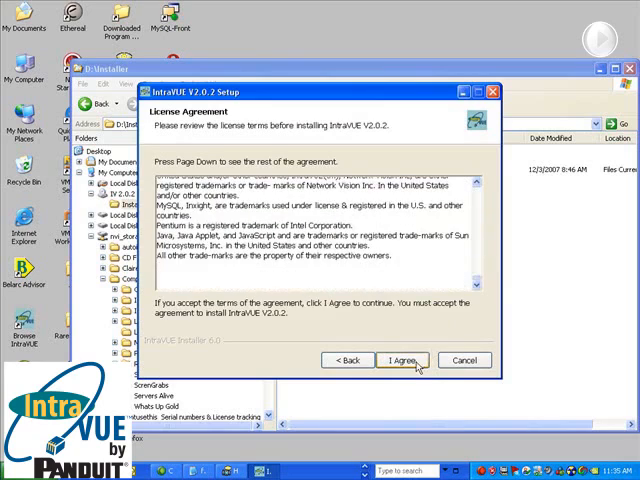
left_click(400, 360)
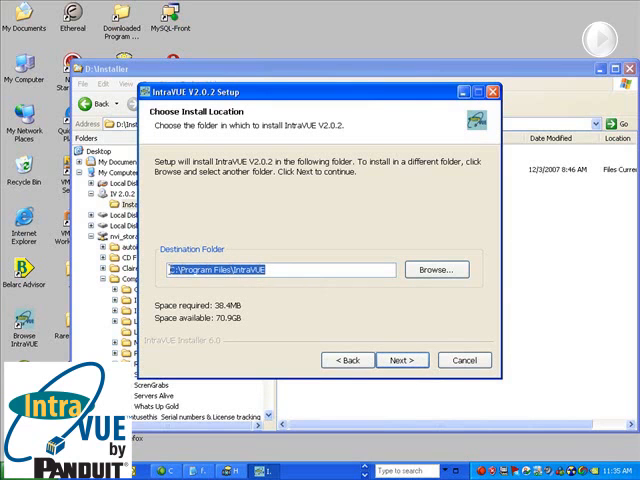
mouse_move(336, 302)
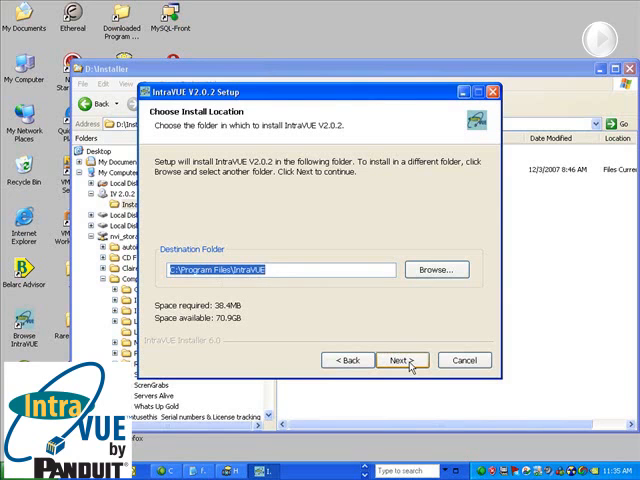
Keep the default destination folder and start the IntraVUE installation.
left_click(402, 360)
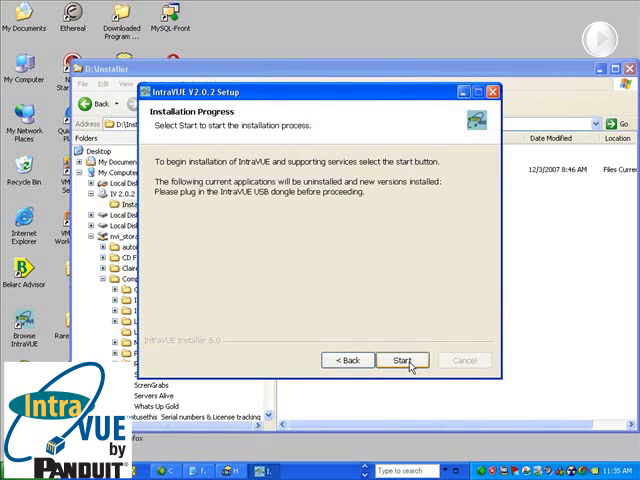
mouse_move(404, 360)
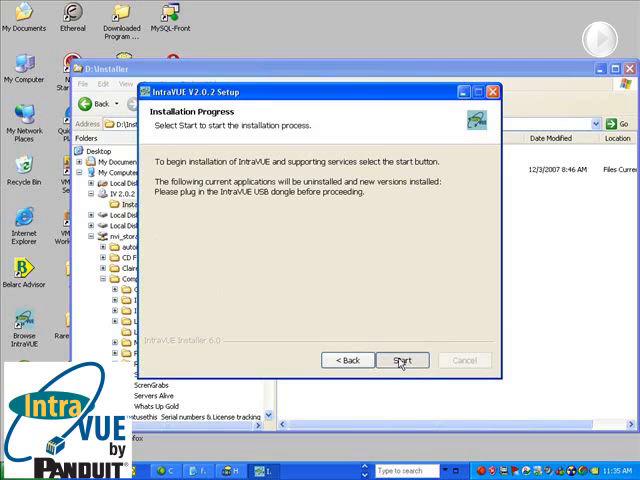
left_click(402, 360)
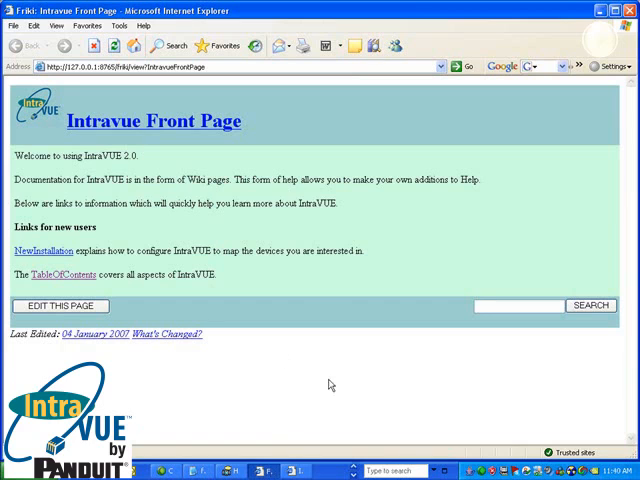
mouse_move(364, 382)
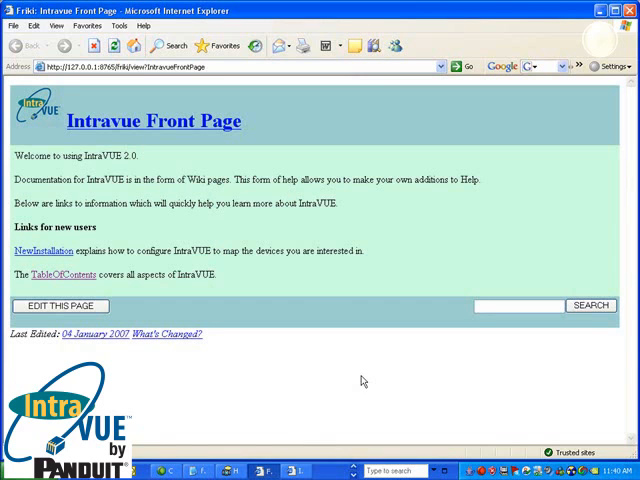
mouse_move(136, 252)
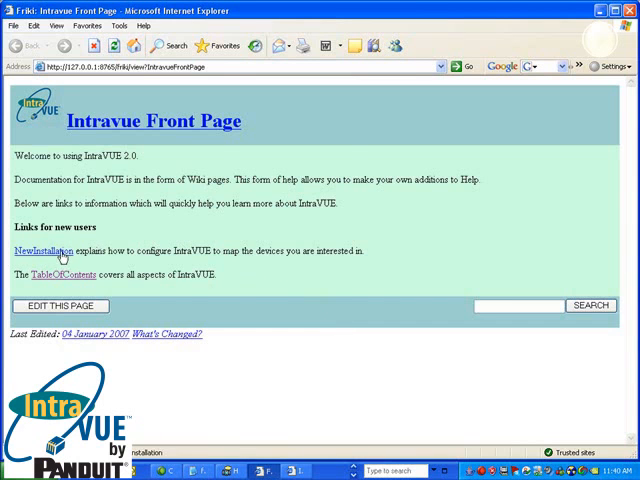
Follow the NewInstallation link on the IntraVUE help Front Page.
left_click(42, 250)
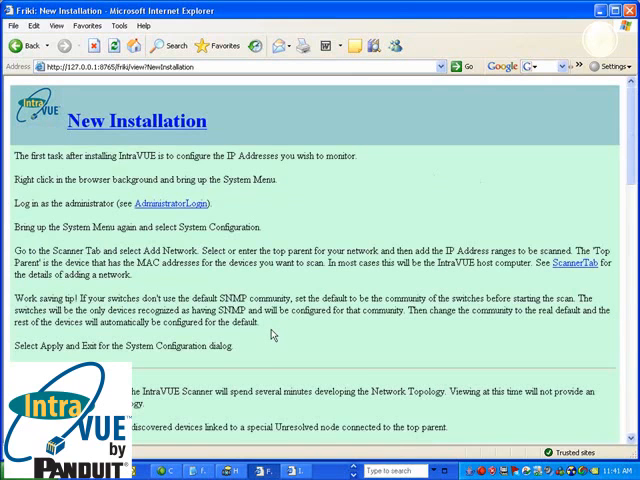
mouse_move(456, 224)
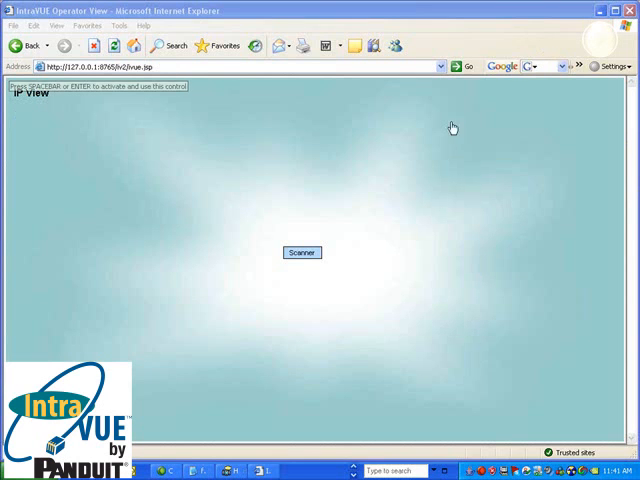
mouse_move(322, 284)
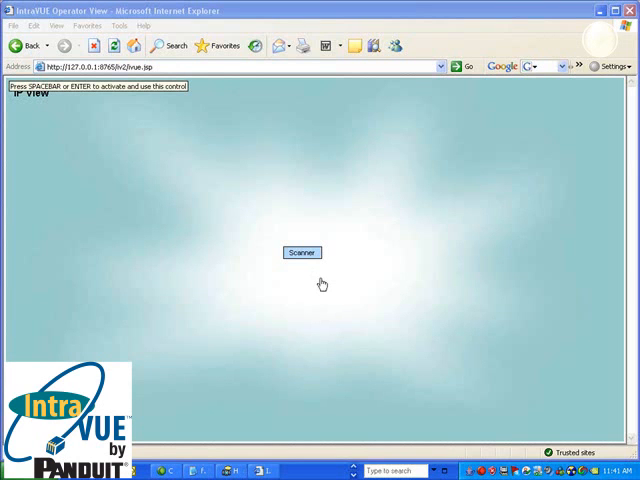
mouse_move(332, 292)
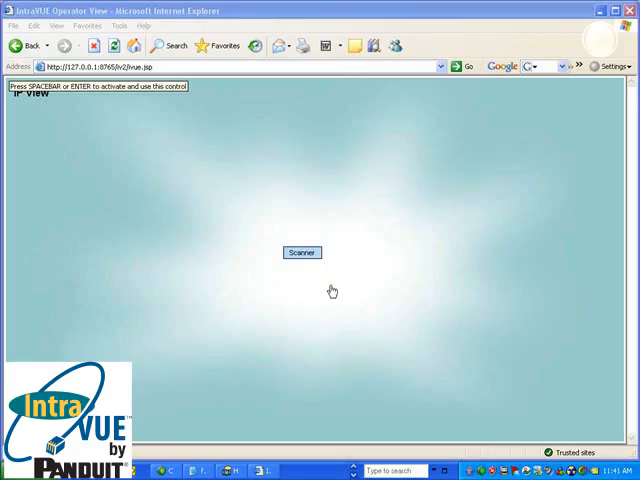
mouse_move(336, 288)
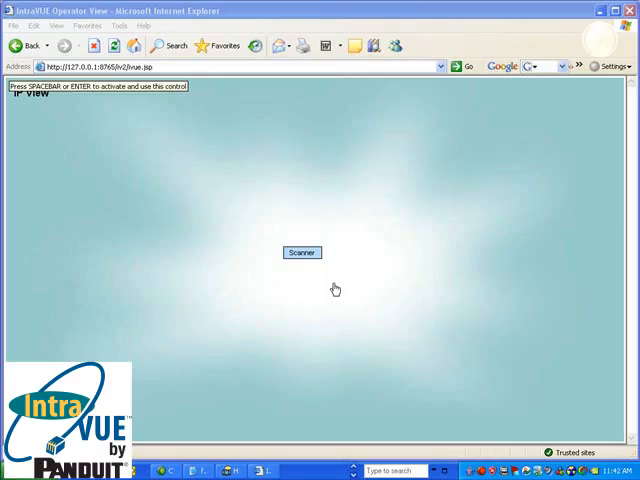
mouse_move(368, 290)
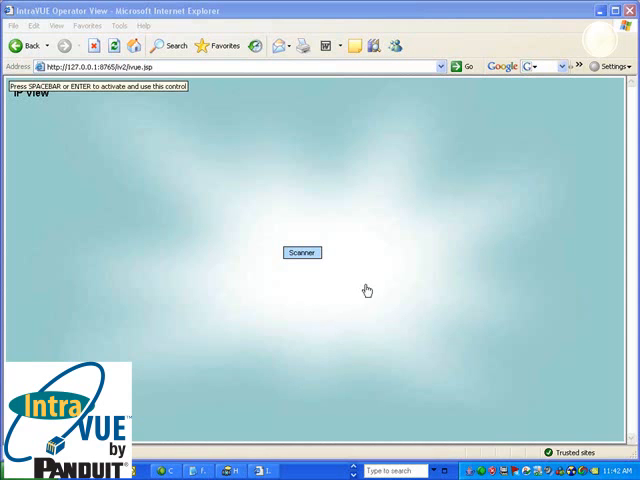